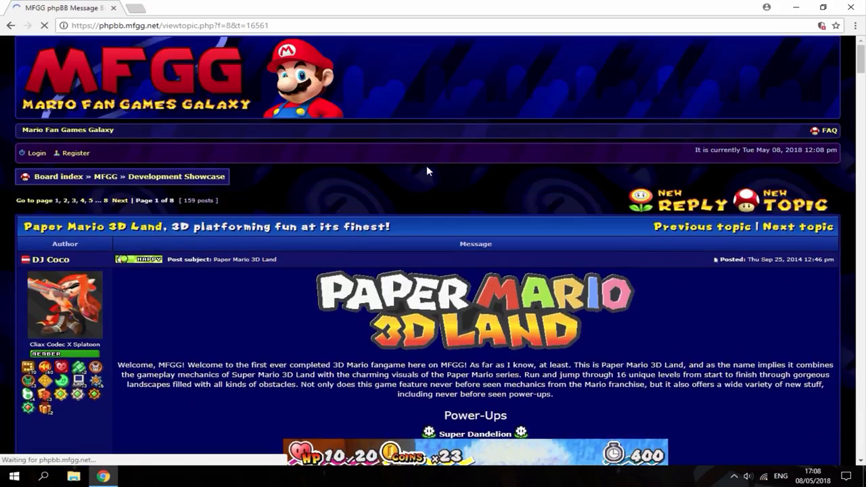
# Step: Scroll the MFGG forum topic down to System Requirements and the 28.05MB download link
pyautogui.scroll(-3)
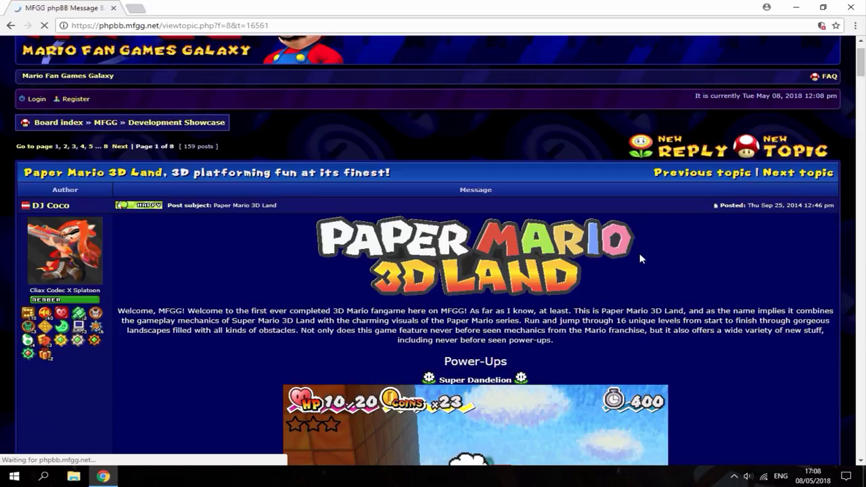
pyautogui.scroll(-3)
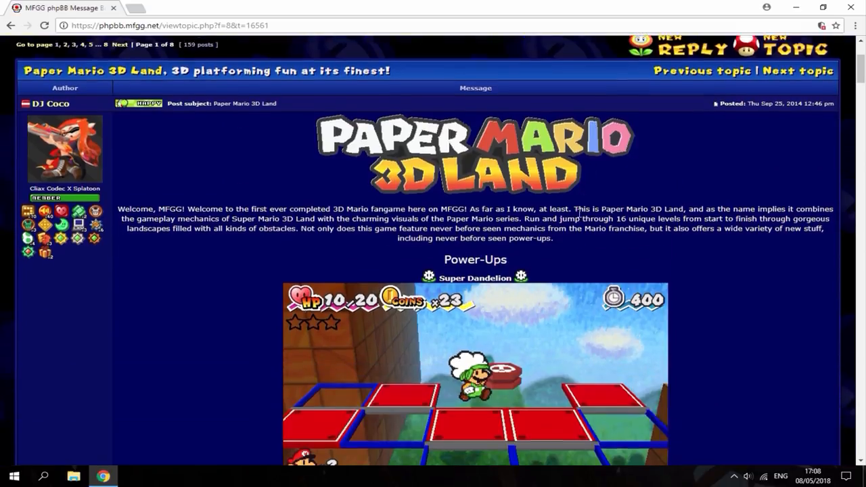
pyautogui.scroll(-3)
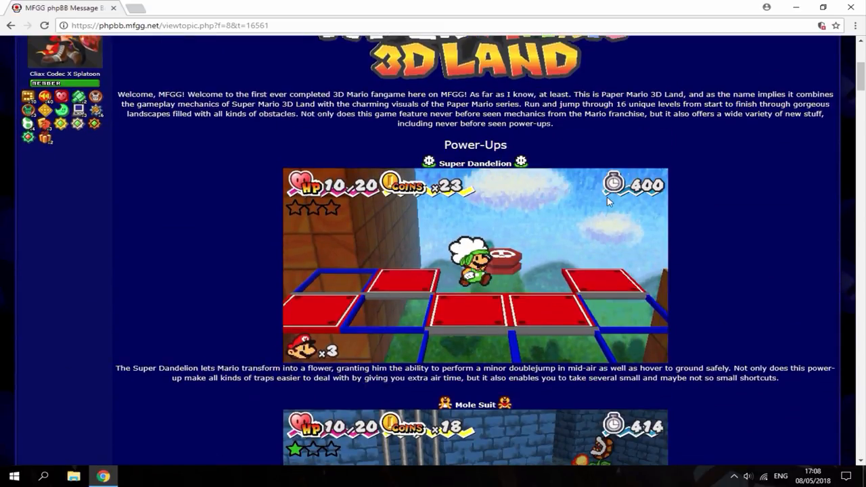
pyautogui.scroll(-3)
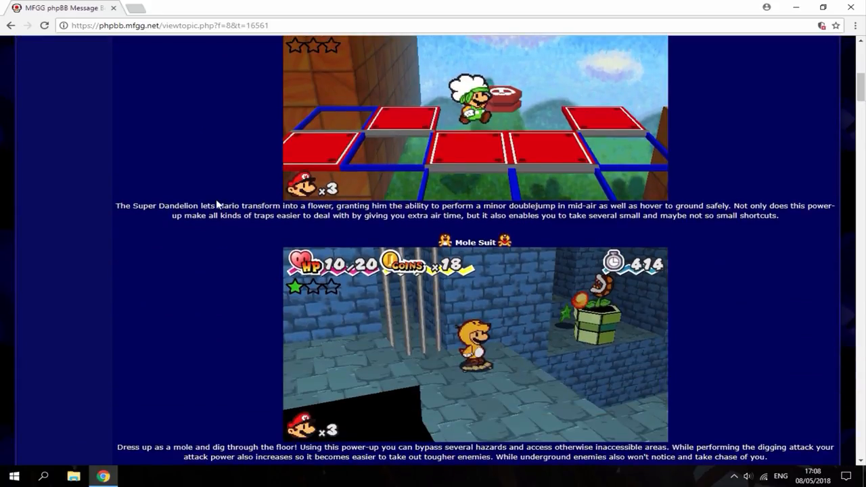
pyautogui.scroll(-3)
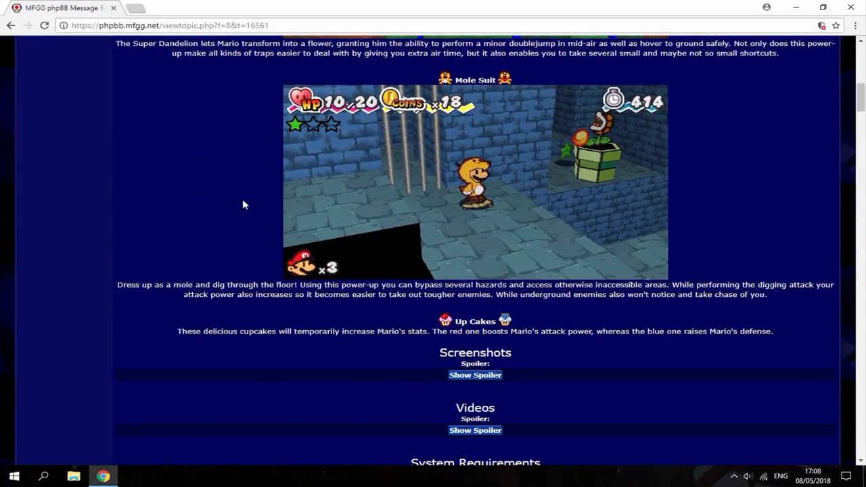
pyautogui.scroll(-3)
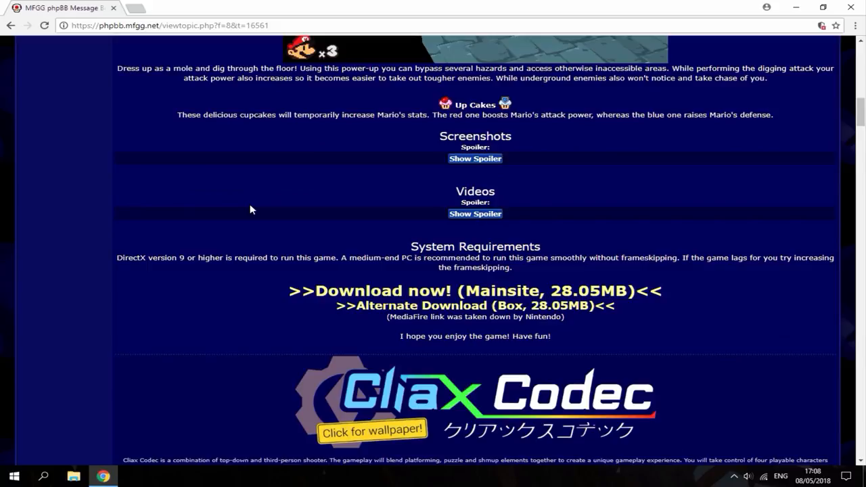
pyautogui.scroll(-3)
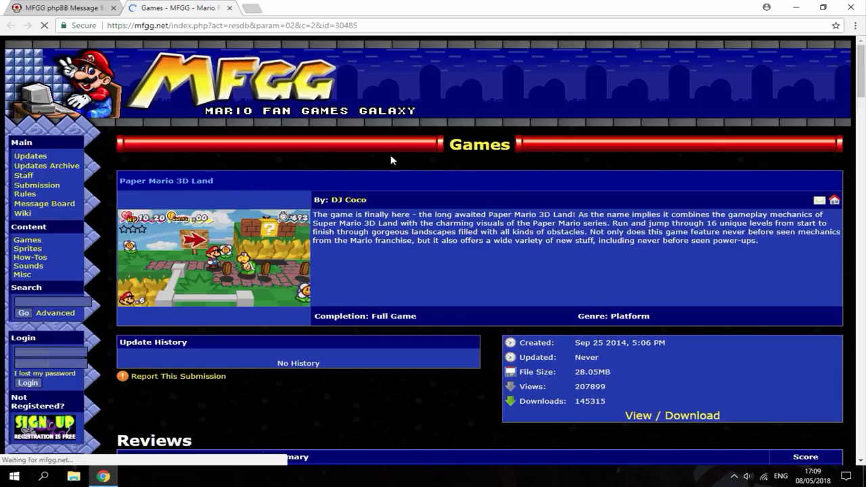
# Step: Download the PM3DL_v1_.zip archive from the game page's View / Download entry
pyautogui.scroll(-3)
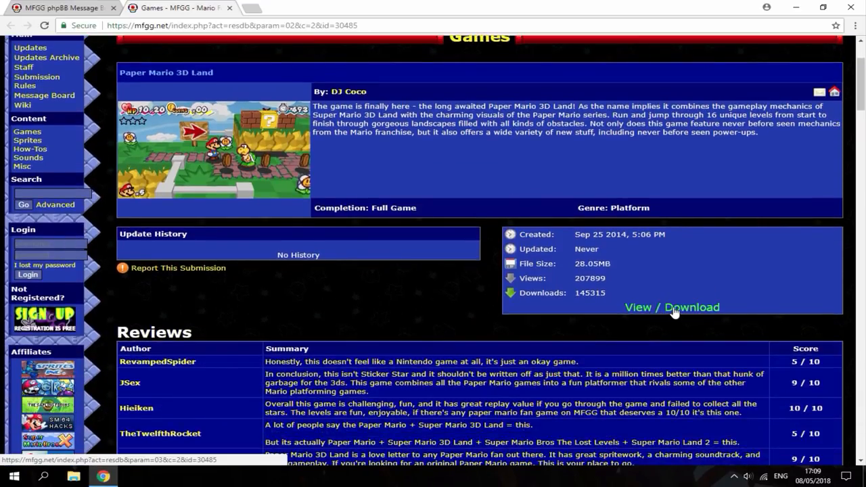
pyautogui.click(672, 307)
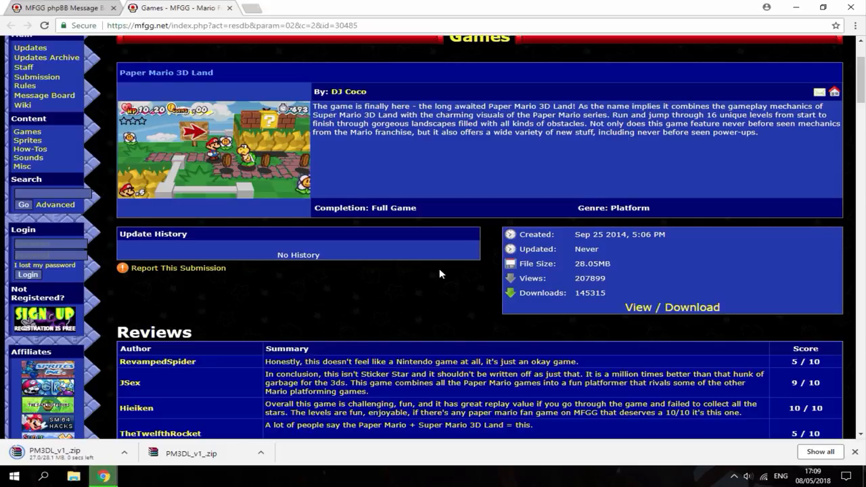
pyautogui.moveTo(437, 284)
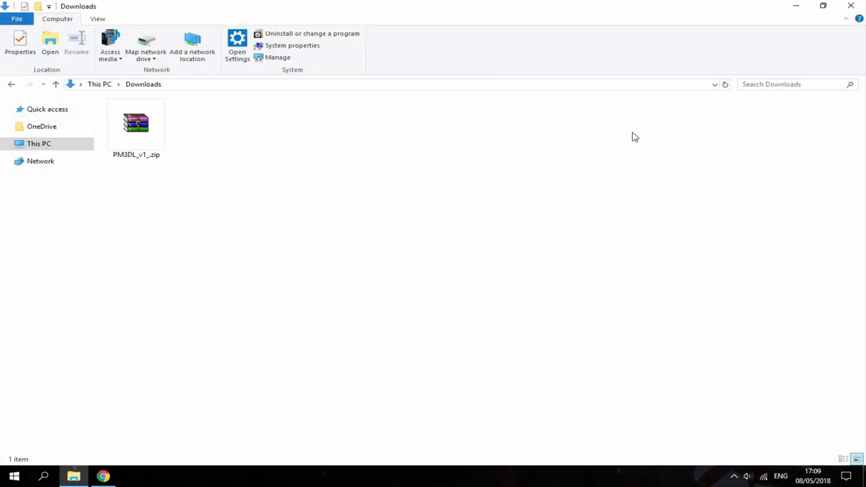
# Step: Extract PM3DL_v1_.zip into Downloads, open the PM3DL v1.2 folder and select SM3DL.exe
pyautogui.click(136, 126)
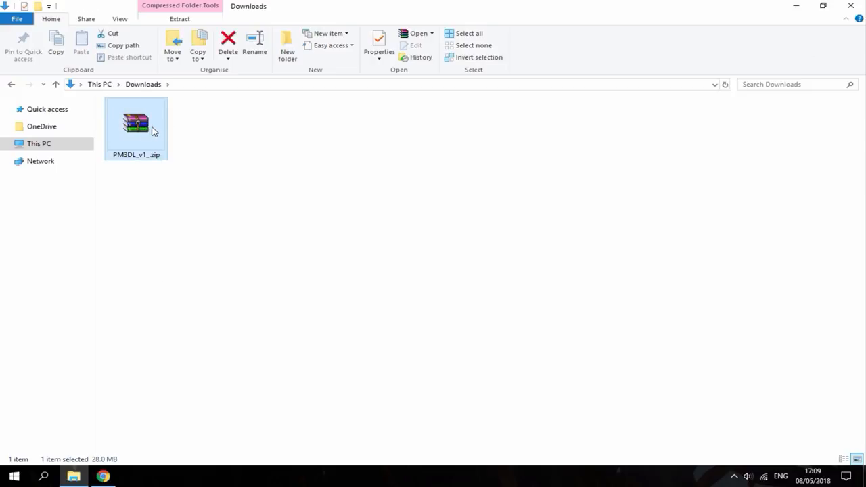
pyautogui.rightClick(135, 128)
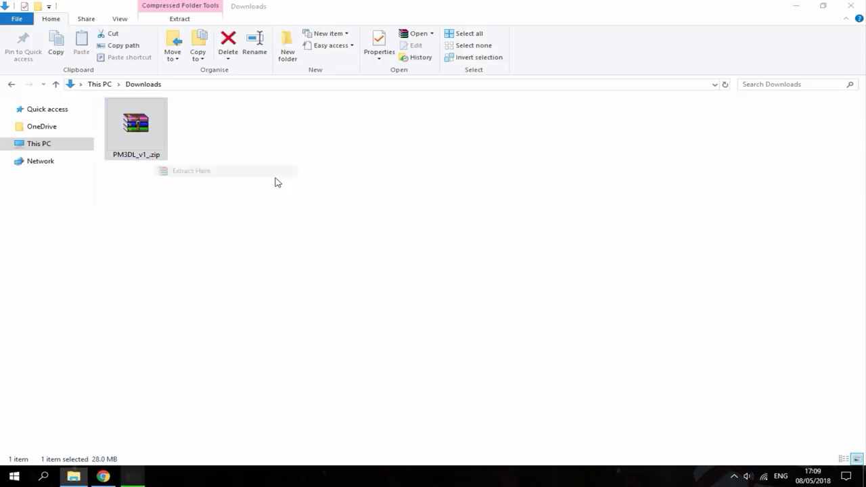
pyautogui.click(191, 171)
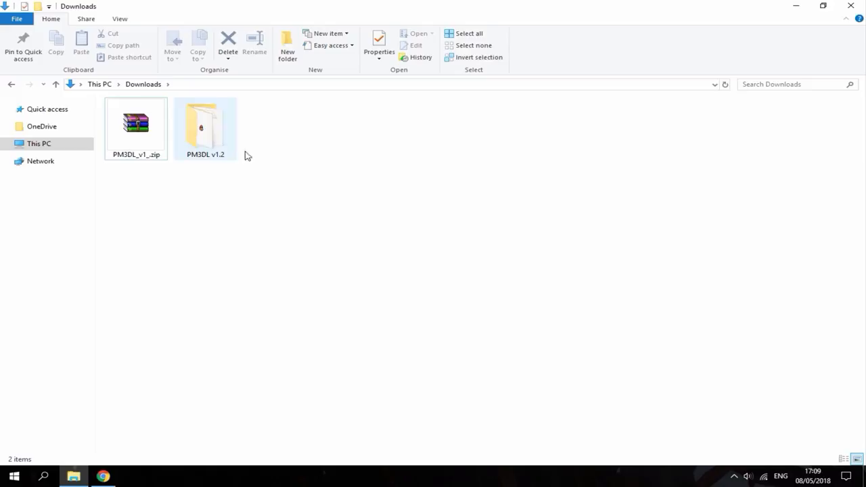
pyautogui.moveTo(213, 135)
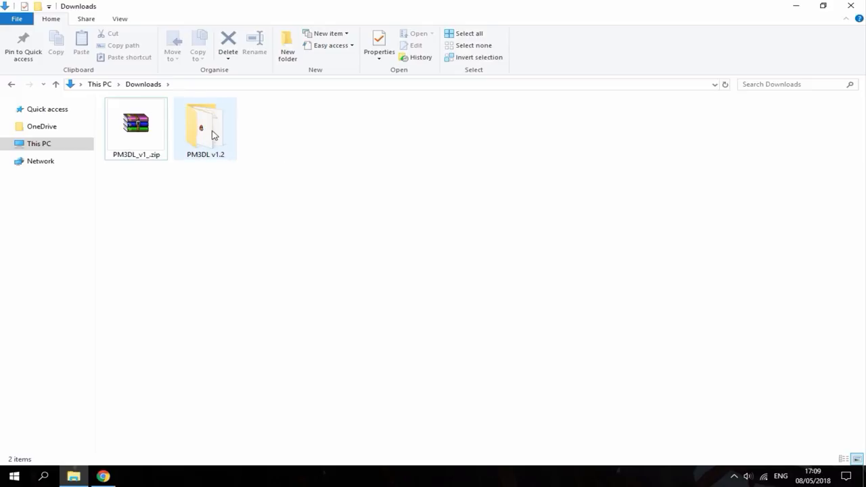
pyautogui.doubleClick(205, 125)
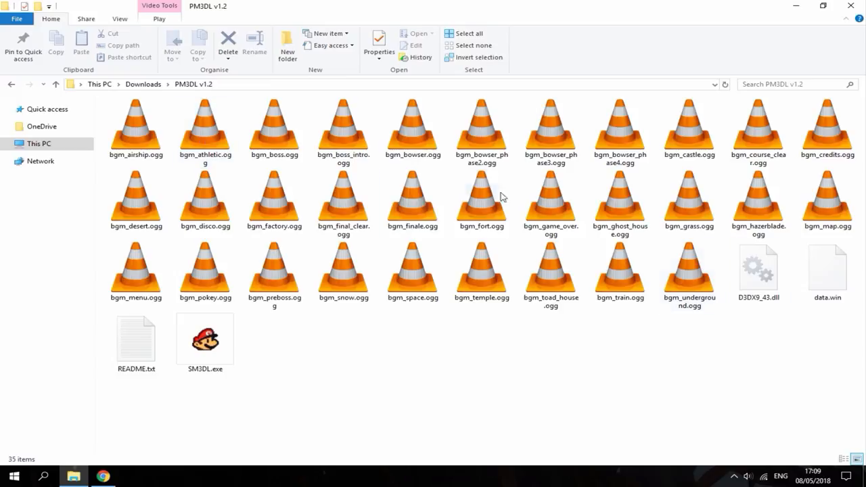
pyautogui.click(205, 338)
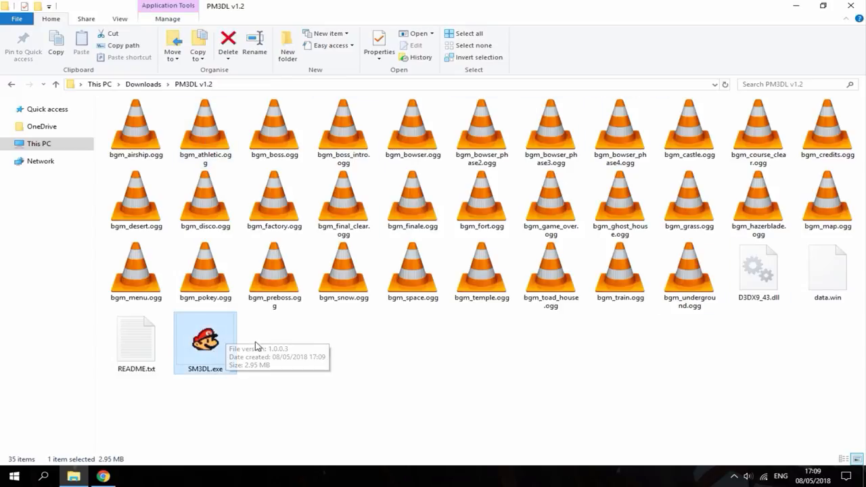
pyautogui.moveTo(219, 337)
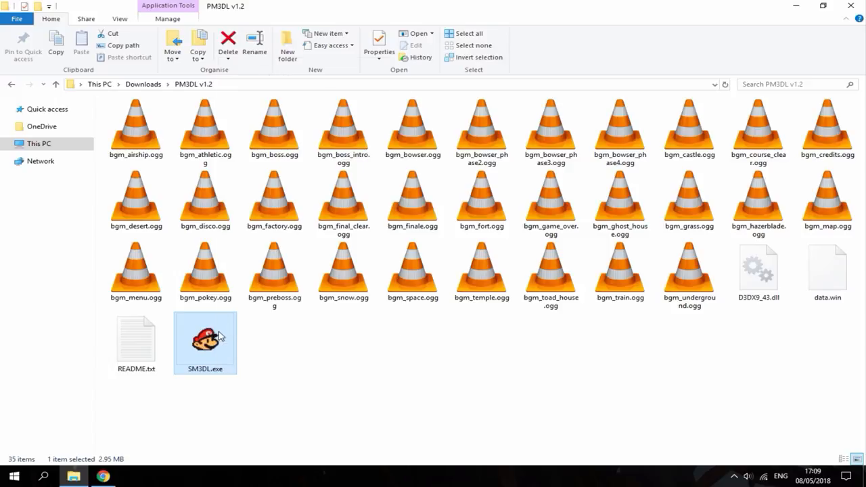
# Step: Send SM3DL.exe to the desktop as a shortcut, then open README.txt in Notepad
pyautogui.rightClick(205, 342)
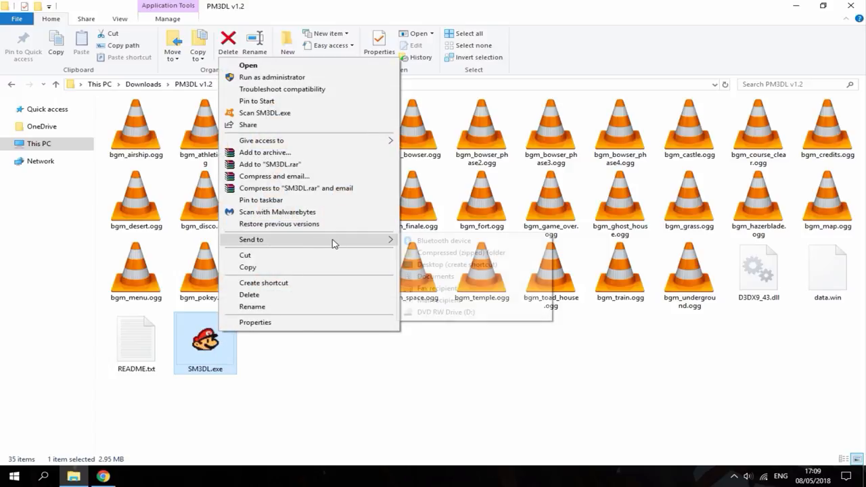
pyautogui.click(449, 263)
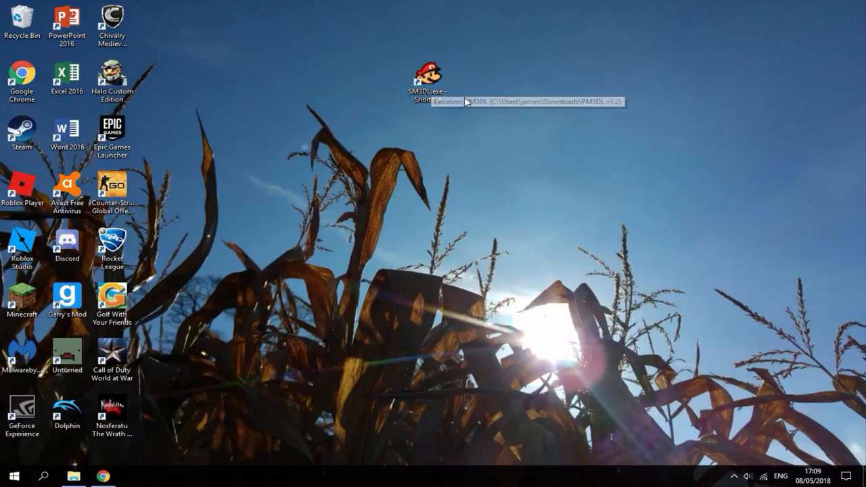
pyautogui.doubleClick(428, 76)
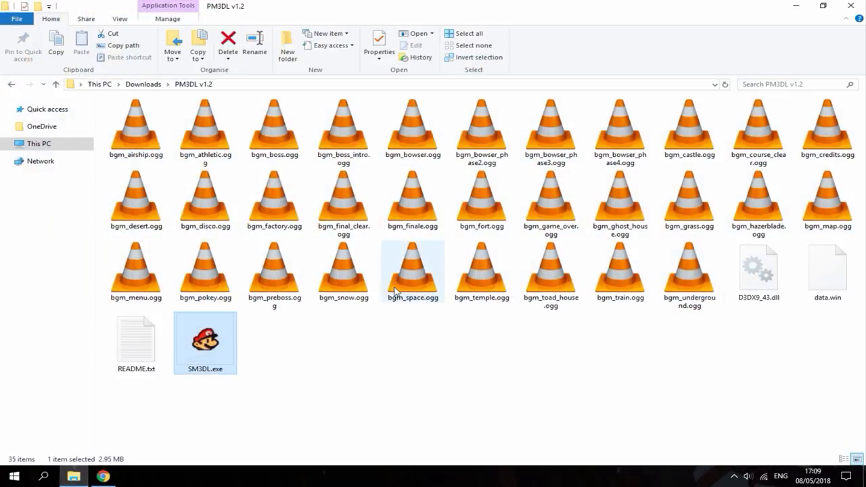
pyautogui.doubleClick(136, 339)
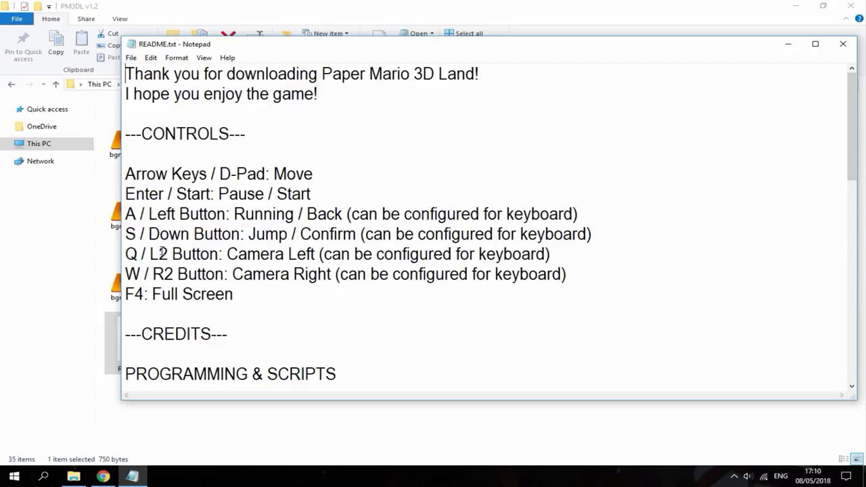
pyautogui.moveTo(274, 222)
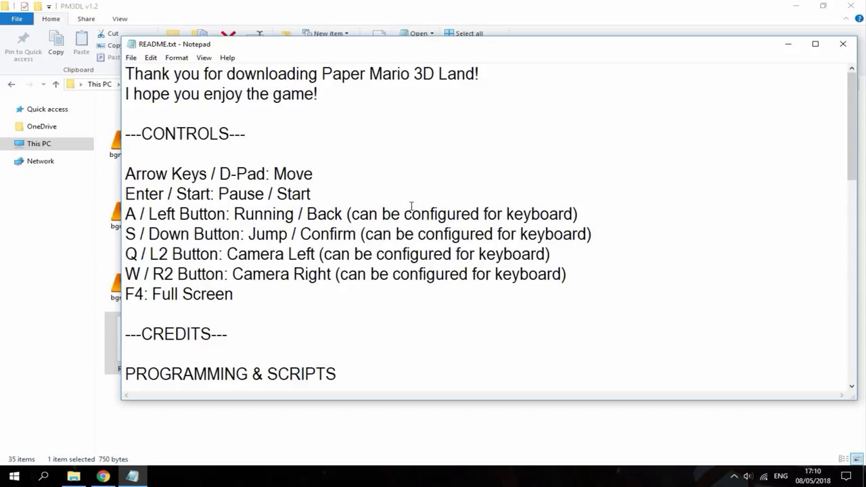
# Step: Close the README controls list in Notepad
pyautogui.click(843, 44)
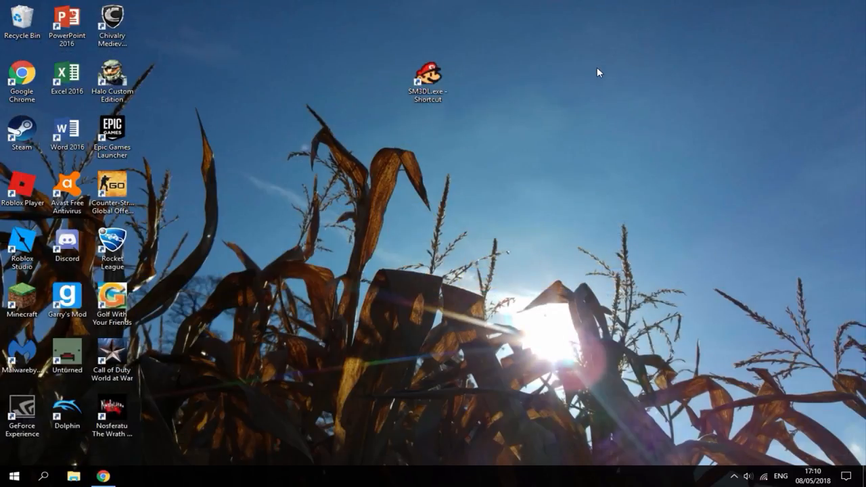
# Step: Launch Paper Mario 3D Land from the 'SM3DL.exe - Shortcut' desktop icon
pyautogui.click(428, 80)
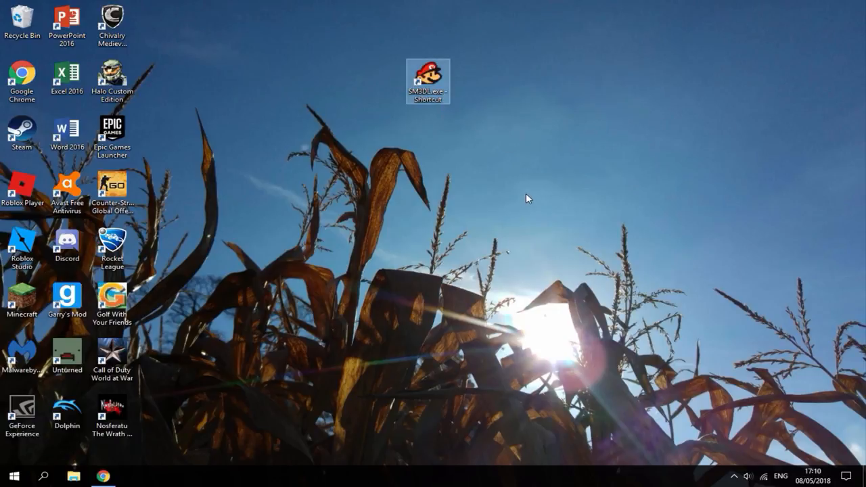
pyautogui.doubleClick(428, 81)
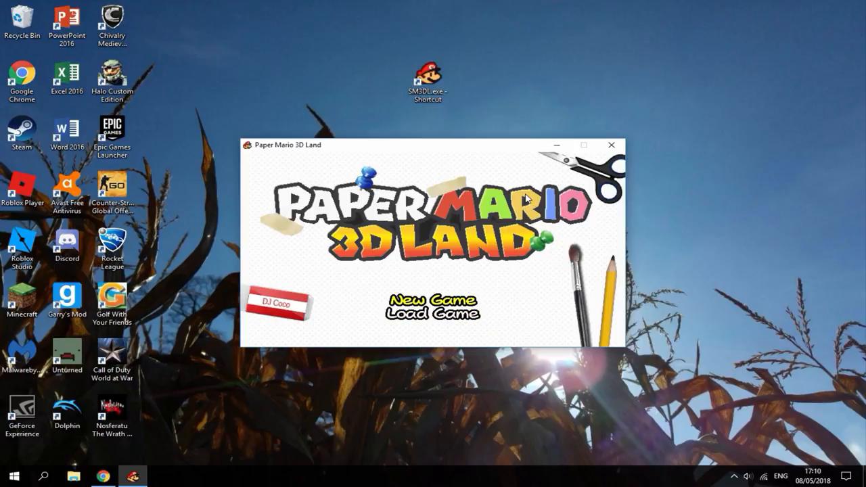
# Step: Focus the Paper Mario 3D Land game window
pyautogui.click(433, 299)
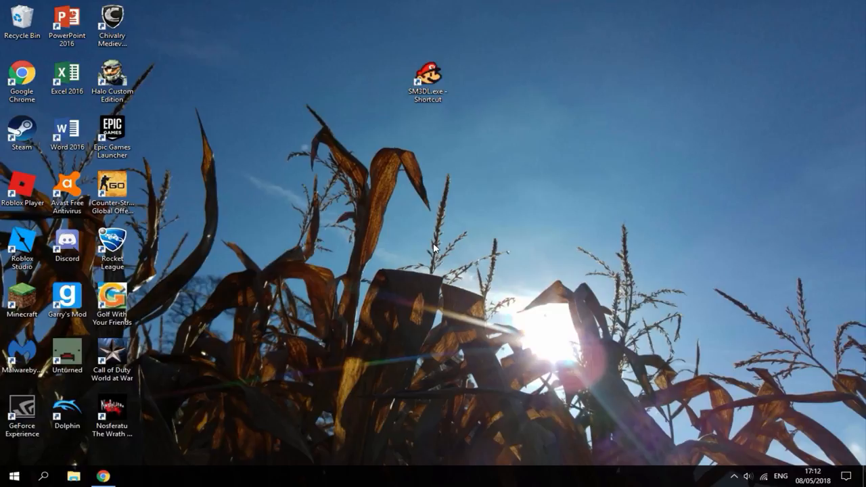
pyautogui.click(427, 78)
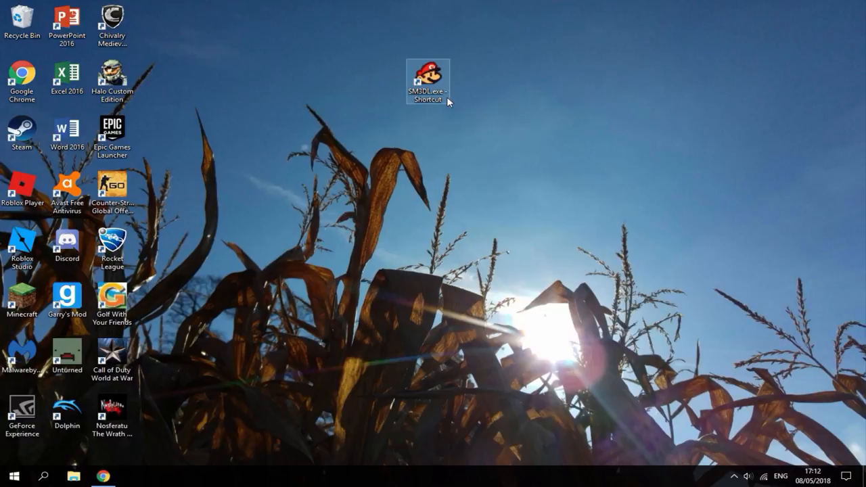